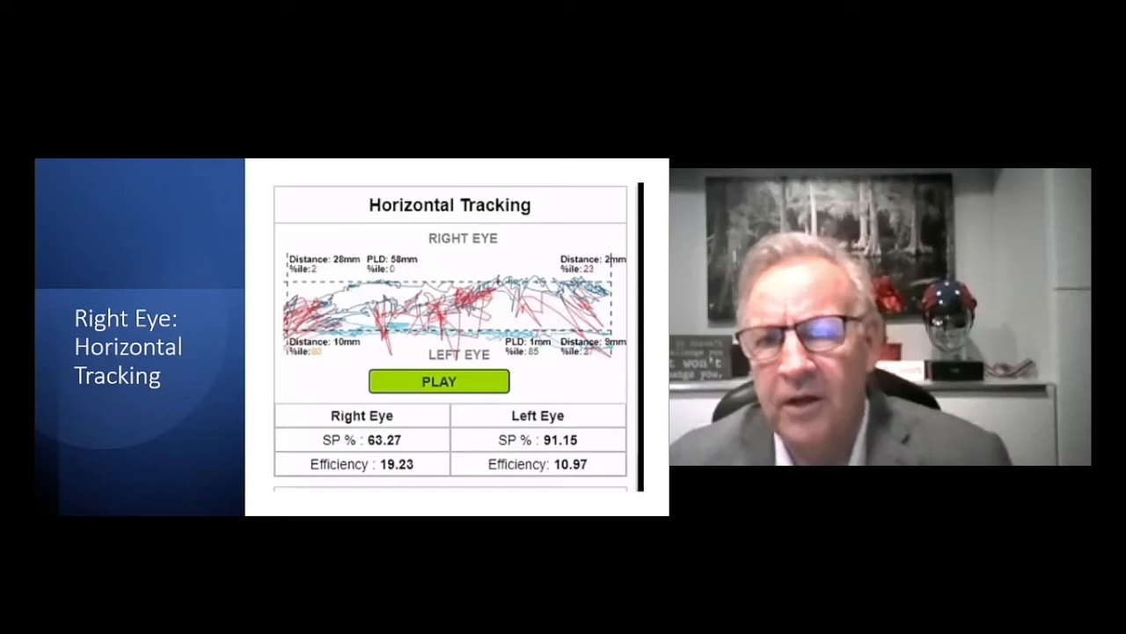
Step: Replay the red and blue horizontal eye-tracking traces from the start with the PLAY button
click(439, 381)
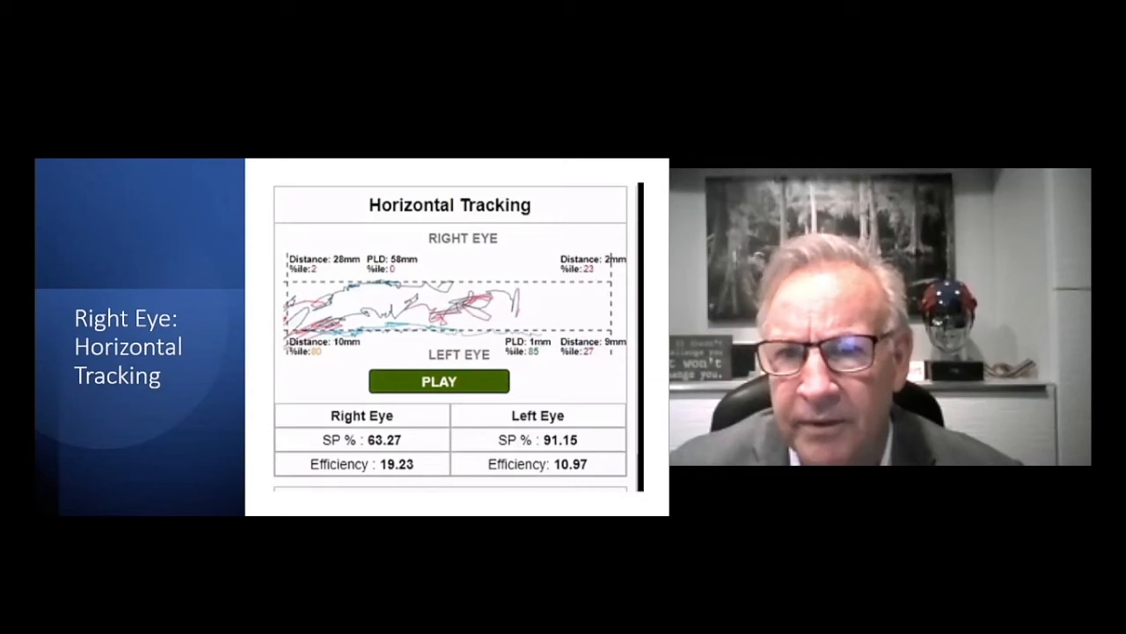